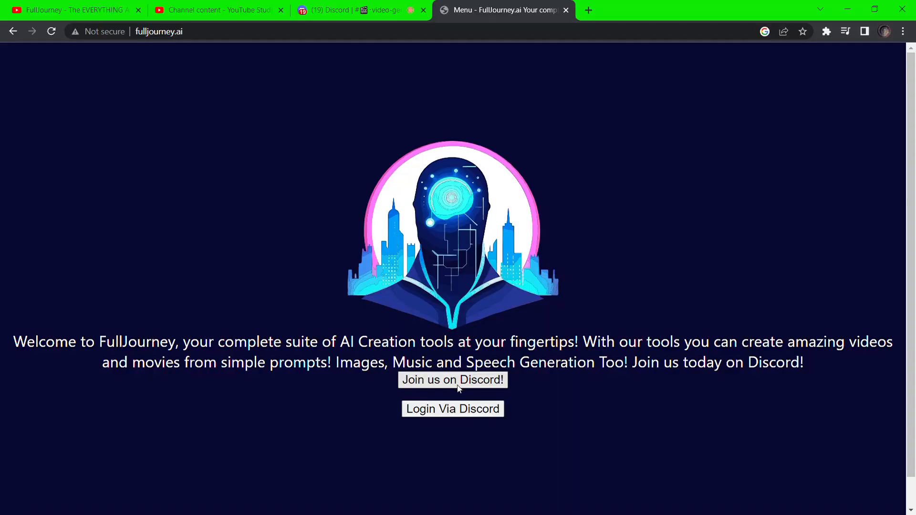
mouse_move(452, 391)
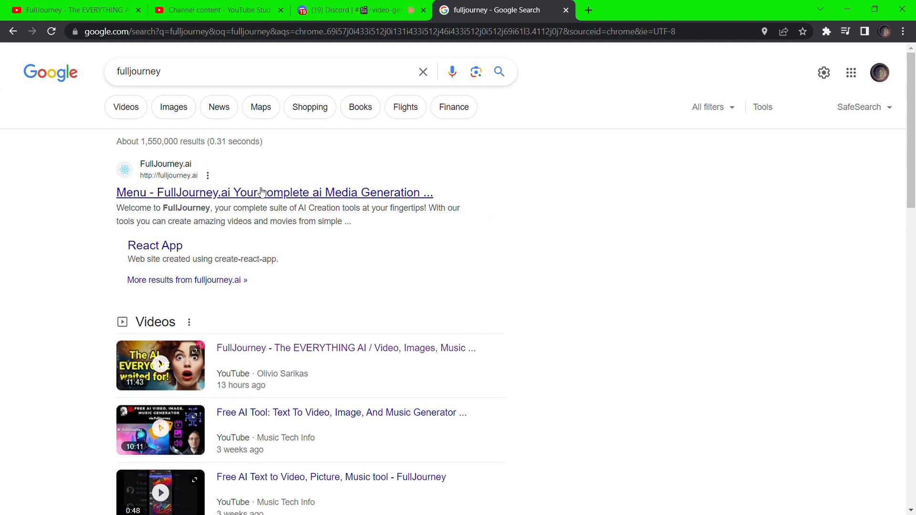
Join the FullJourney Discord server from the site's 'Join us on Discord' invite.
click(273, 192)
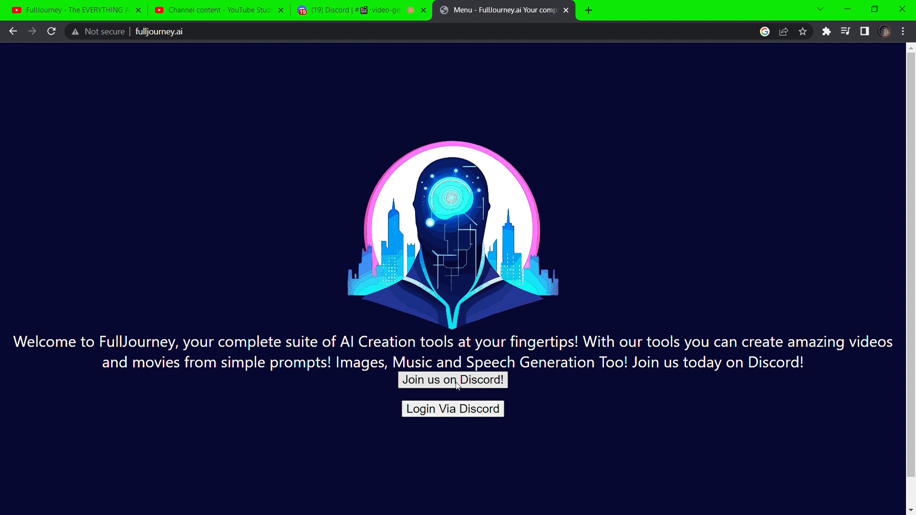
click(452, 380)
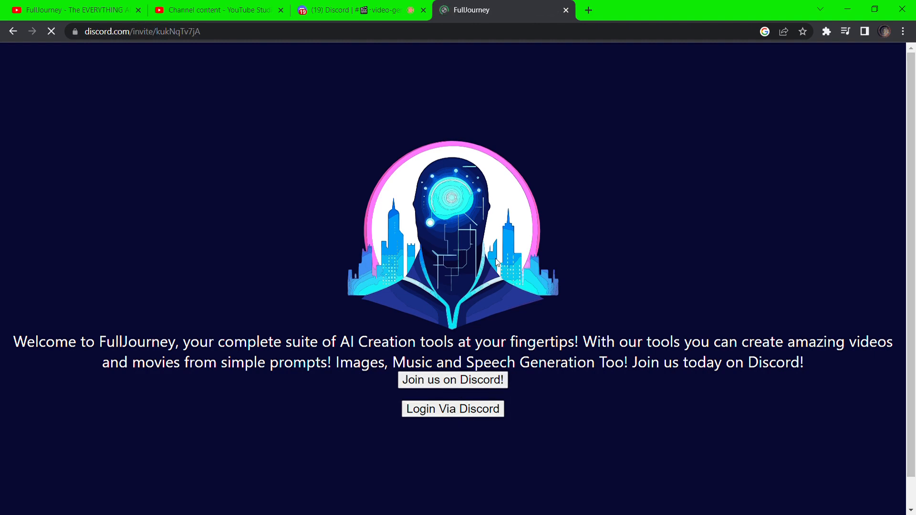
click(452, 380)
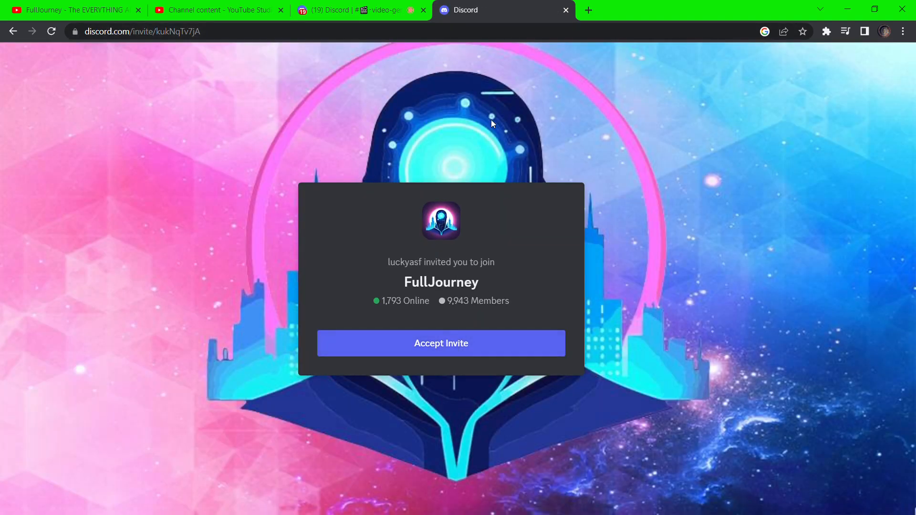
click(441, 342)
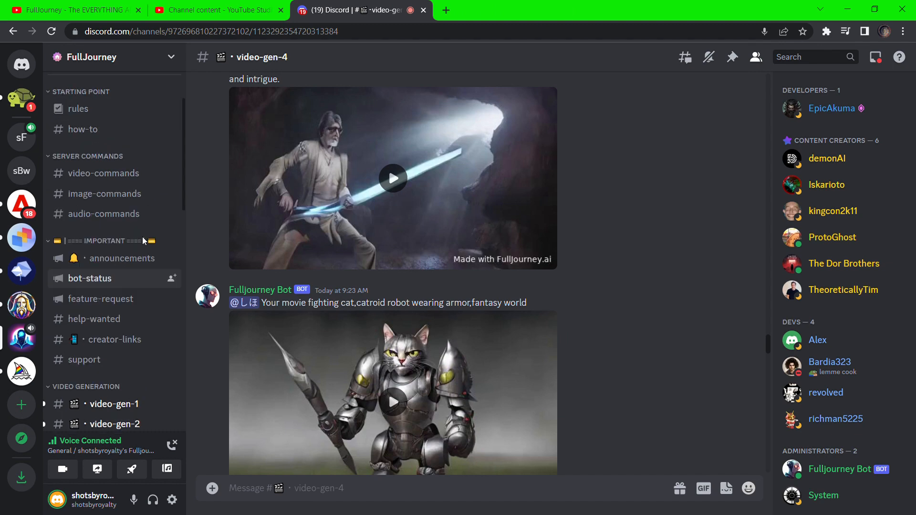
Read the #video-commands list, then switch to the #image-commands guide.
click(113, 56)
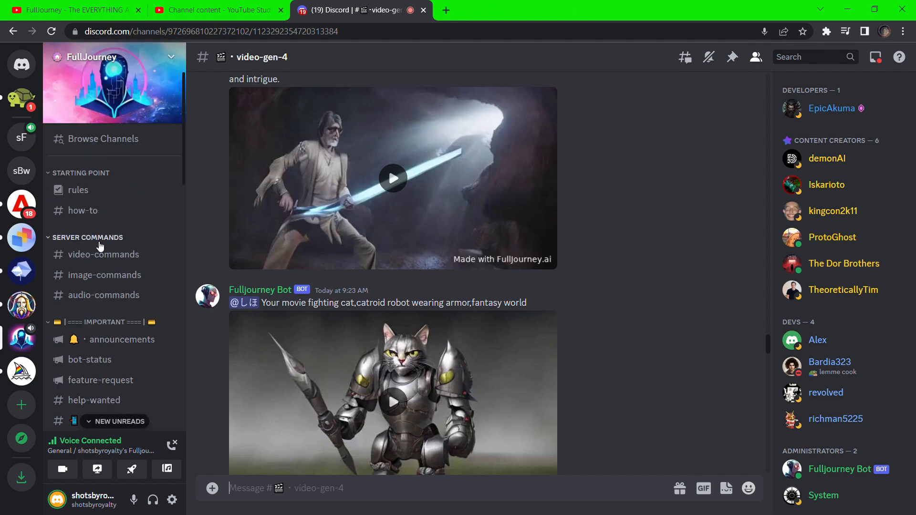
mouse_move(103, 254)
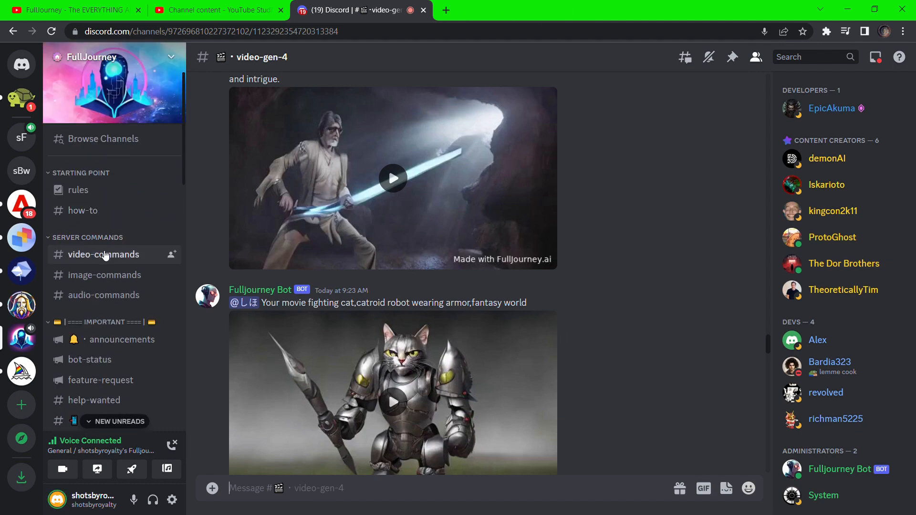
click(103, 253)
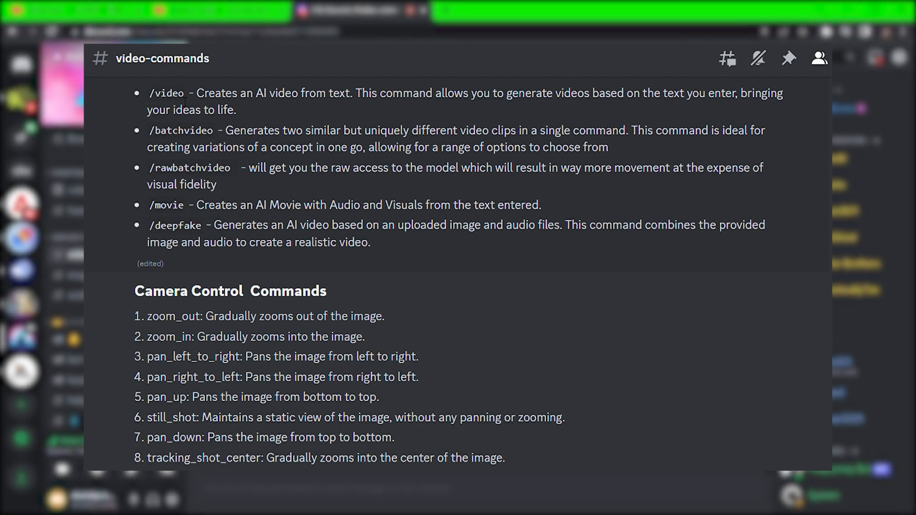
click(105, 275)
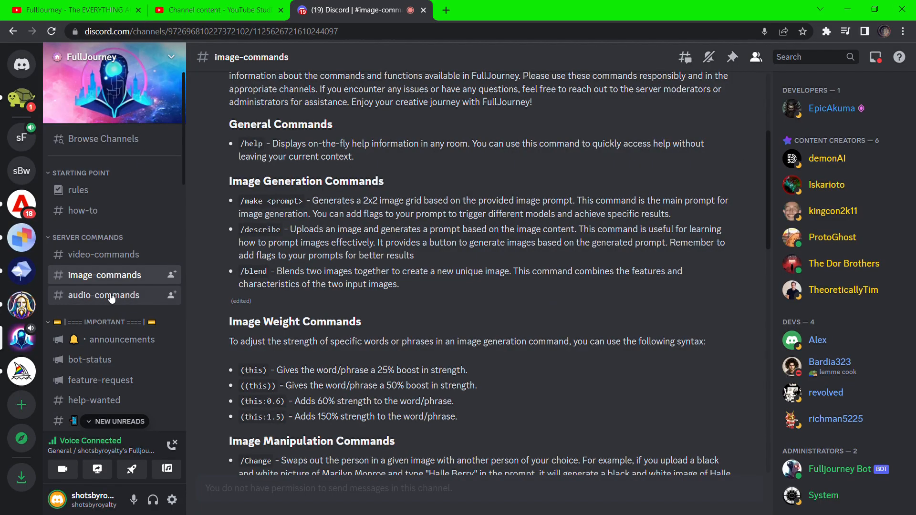
Review #audio-commands' /speak and /music commands and the voice flags.
click(105, 295)
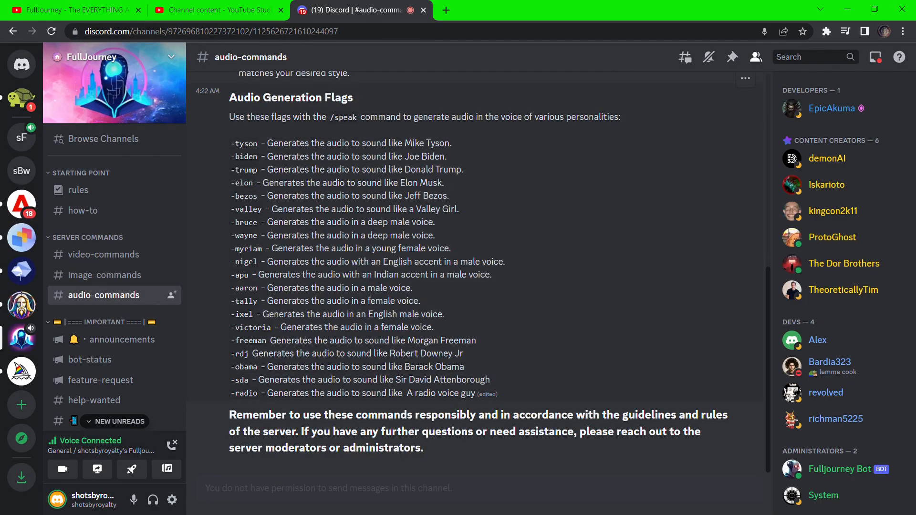
scroll(up, 3)
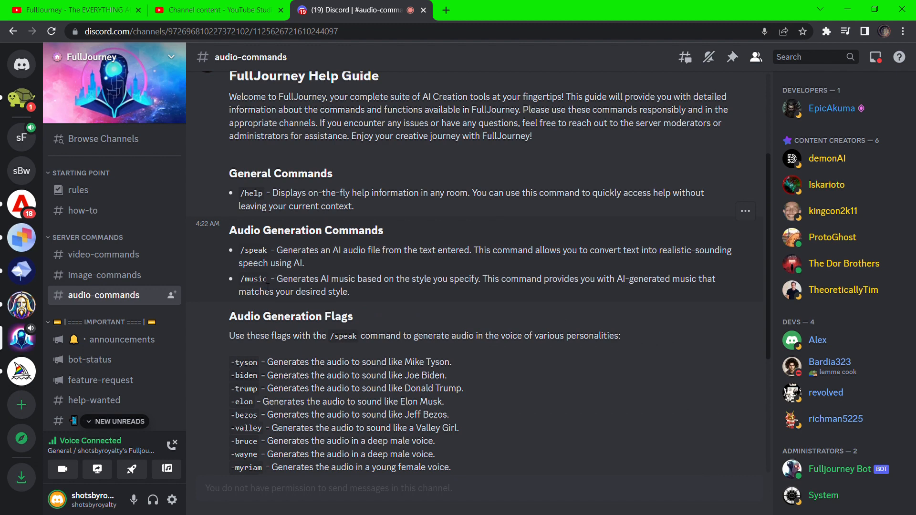
scroll(down, 3)
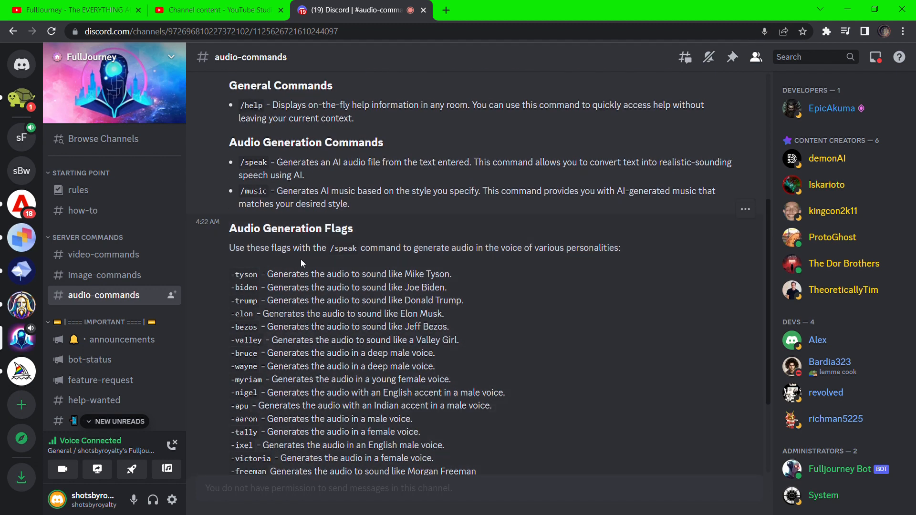
mouse_move(367, 260)
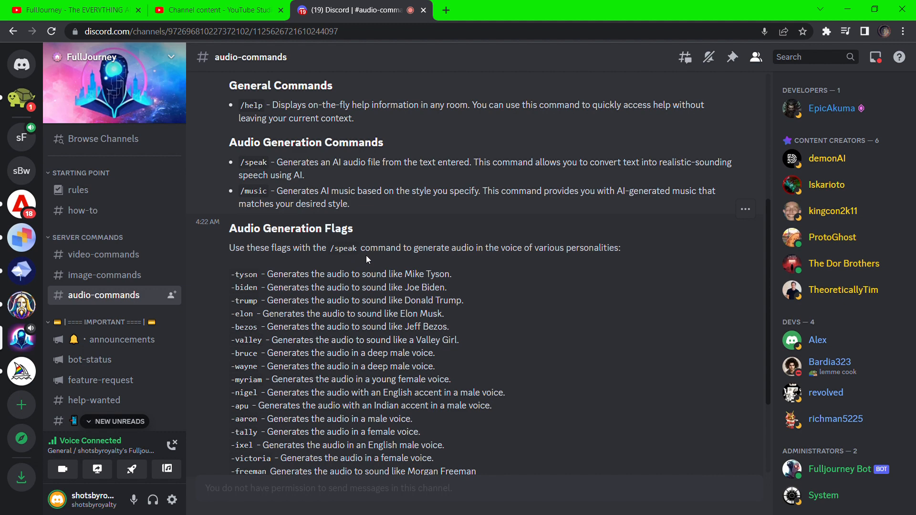
mouse_move(442, 268)
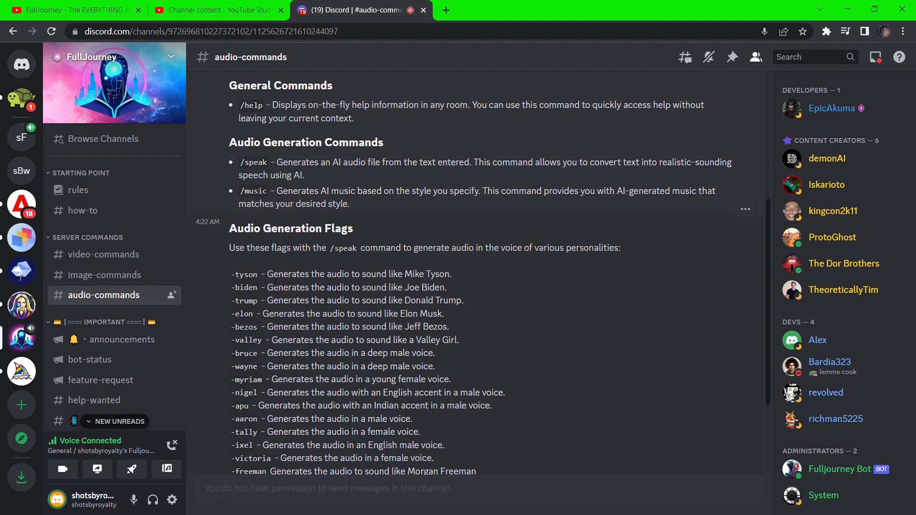
scroll(down, 3)
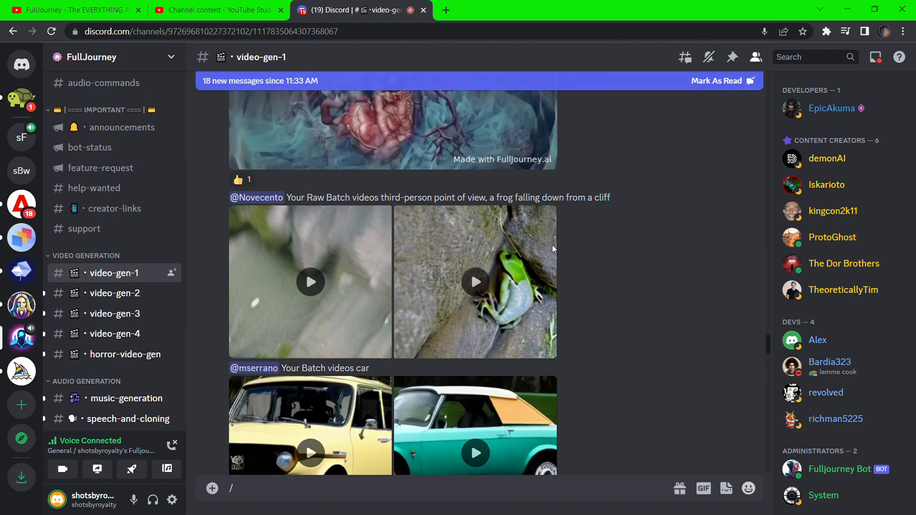
Browse the generated videos posted in #video-gen-1.
scroll(down, 3)
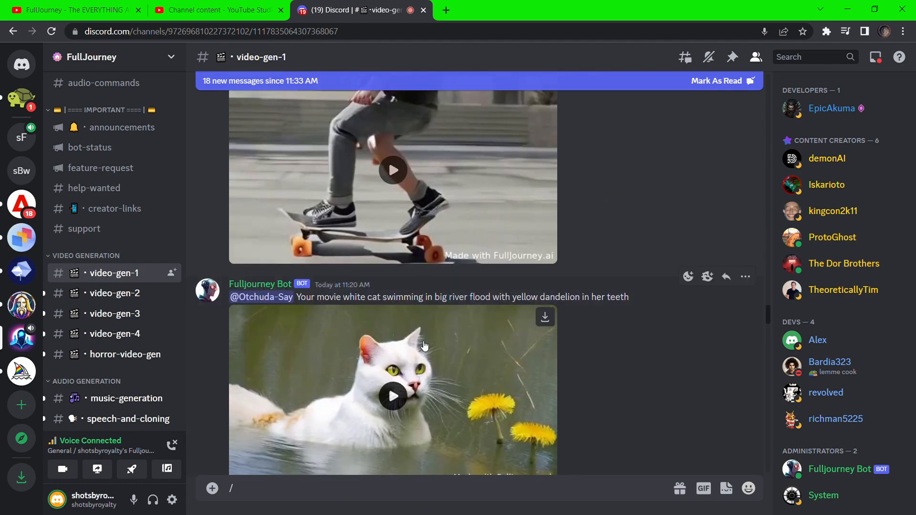
scroll(down, 3)
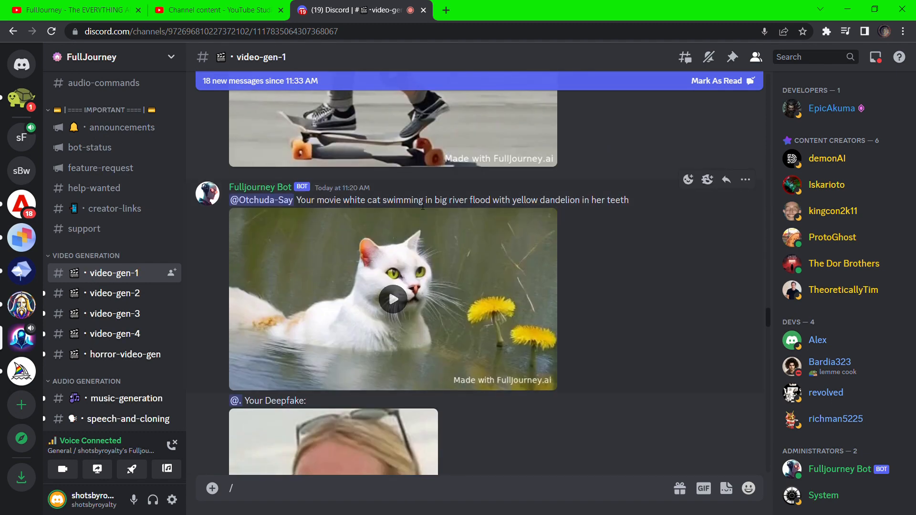
click(392, 300)
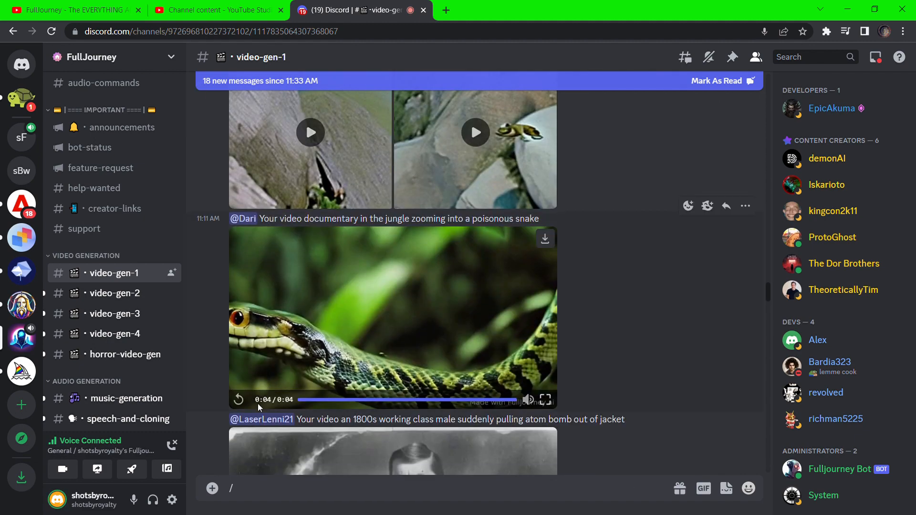
scroll(up, 3)
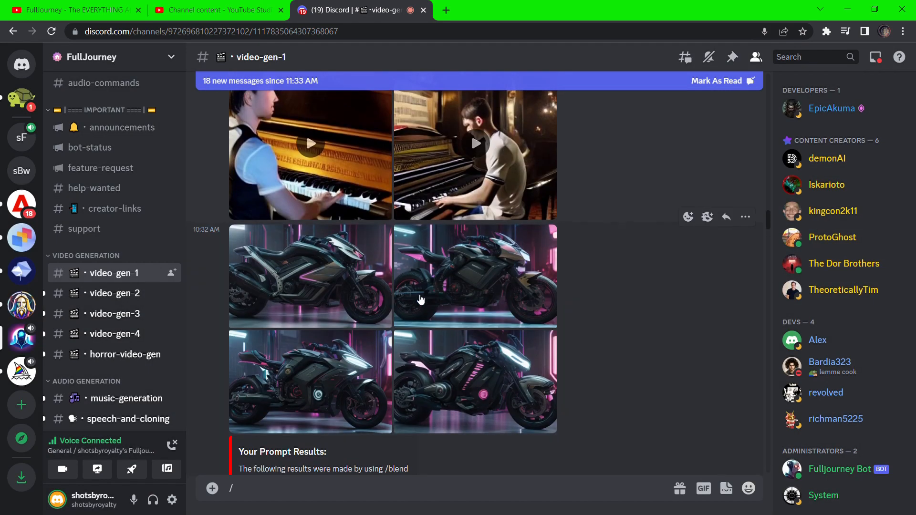
scroll(down, 3)
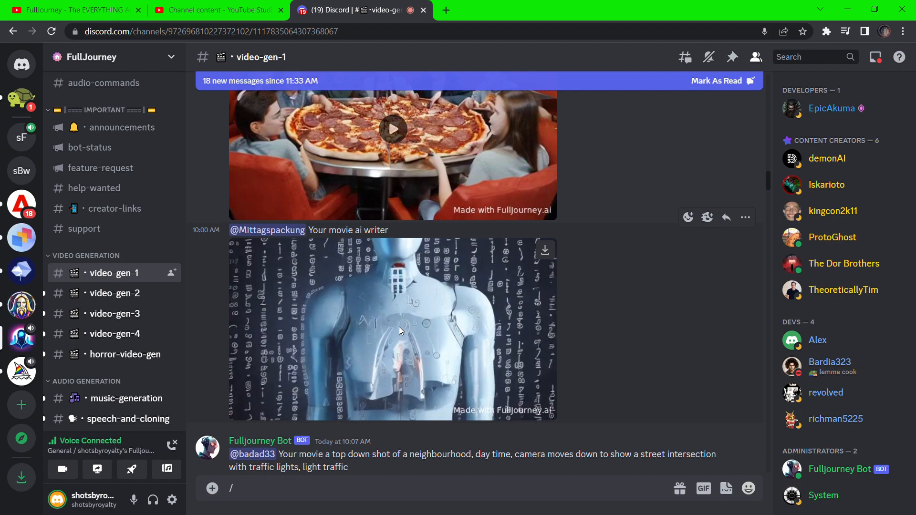
Start a /movie command in the message box, leaving its prompt field empty.
text(/m)
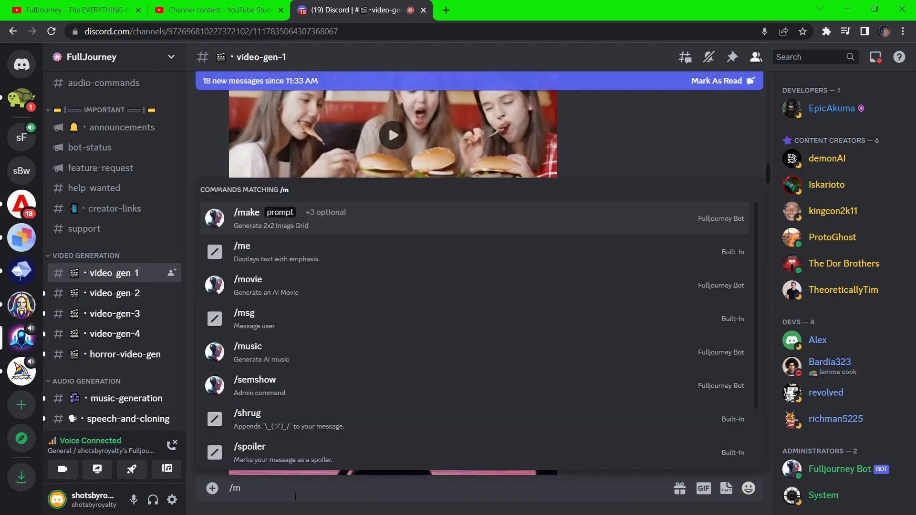
click(249, 279)
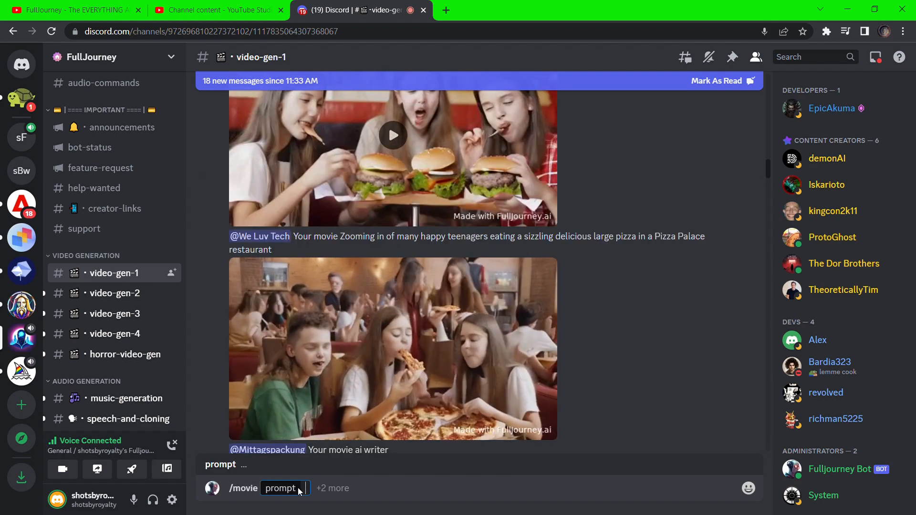
scroll(down, 3)
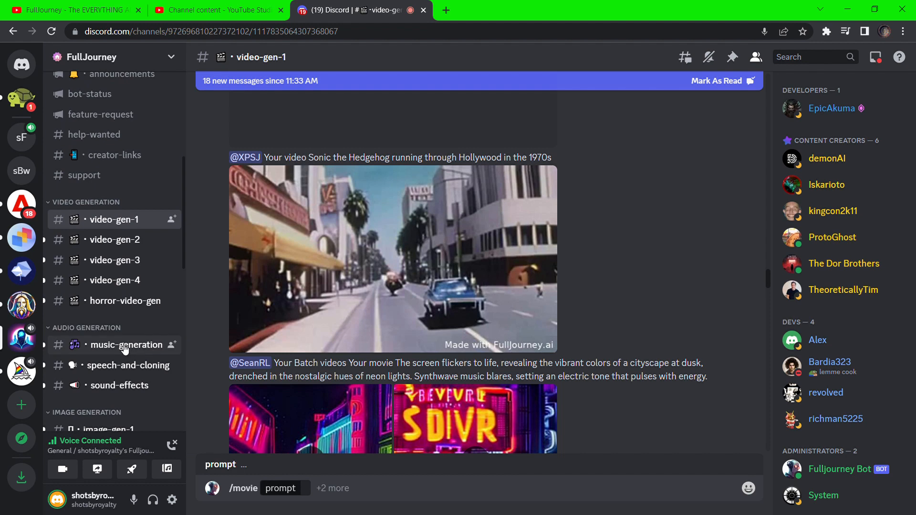
Play the melancholic gabber disco and Indian-style suspense tracks in #music-generation.
click(126, 344)
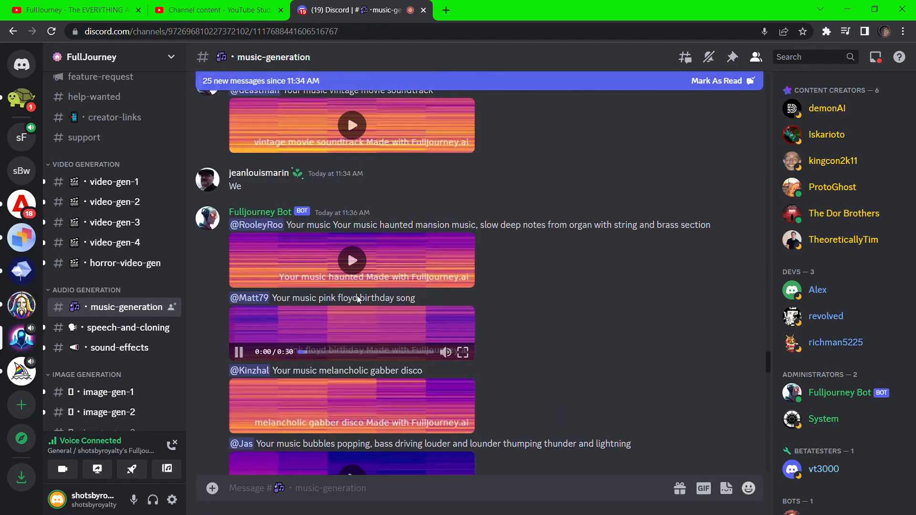
scroll(down, 3)
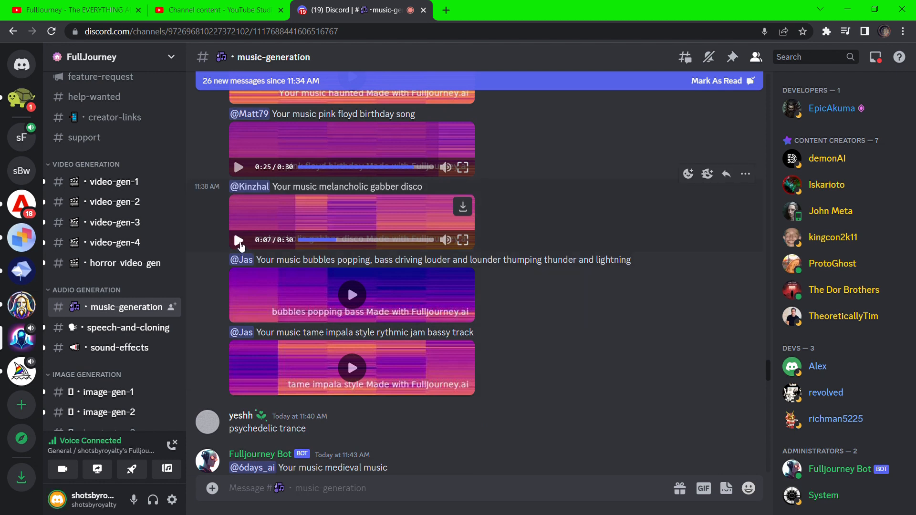
click(239, 241)
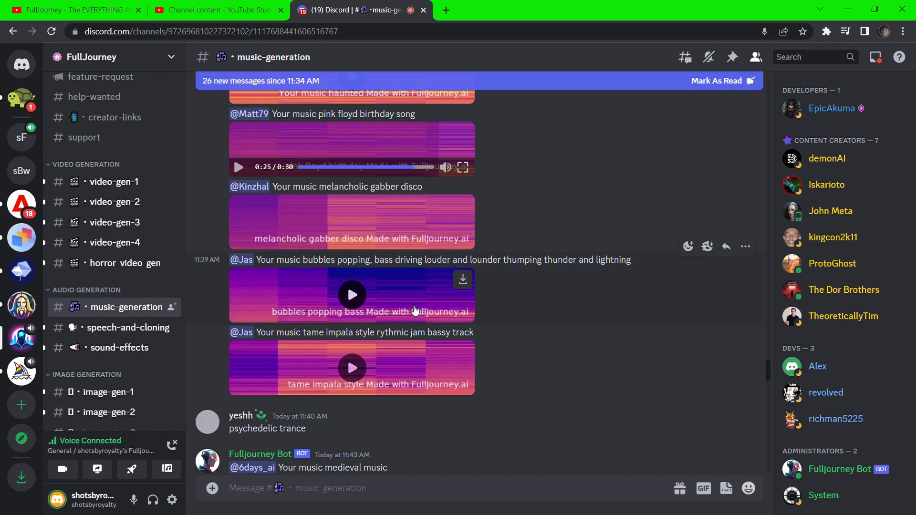
mouse_move(371, 352)
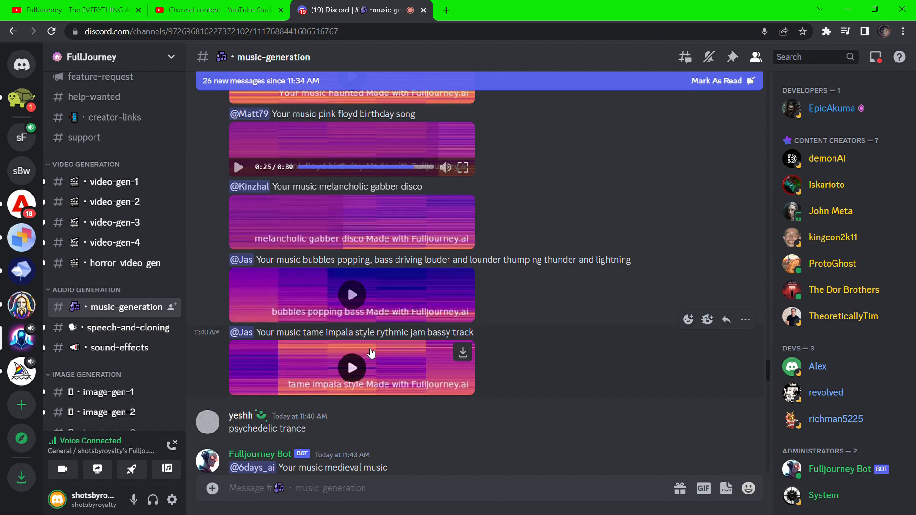
mouse_move(329, 366)
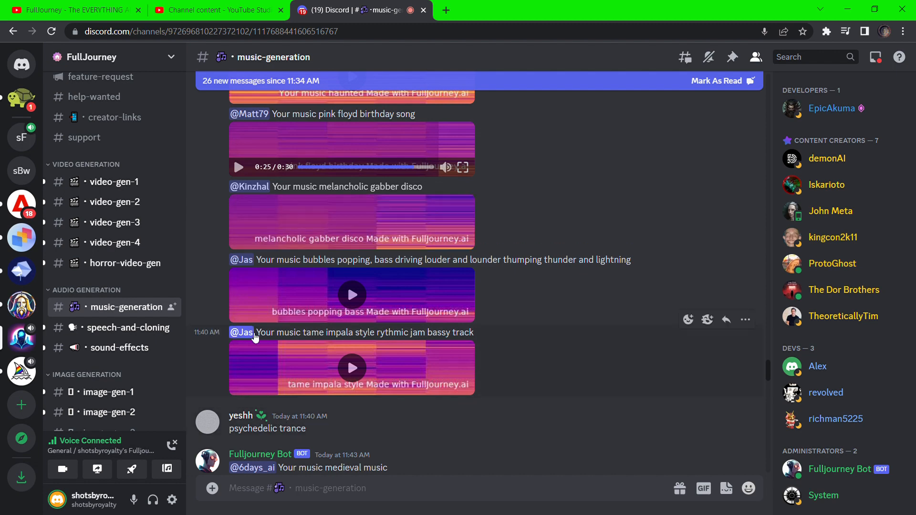
click(239, 241)
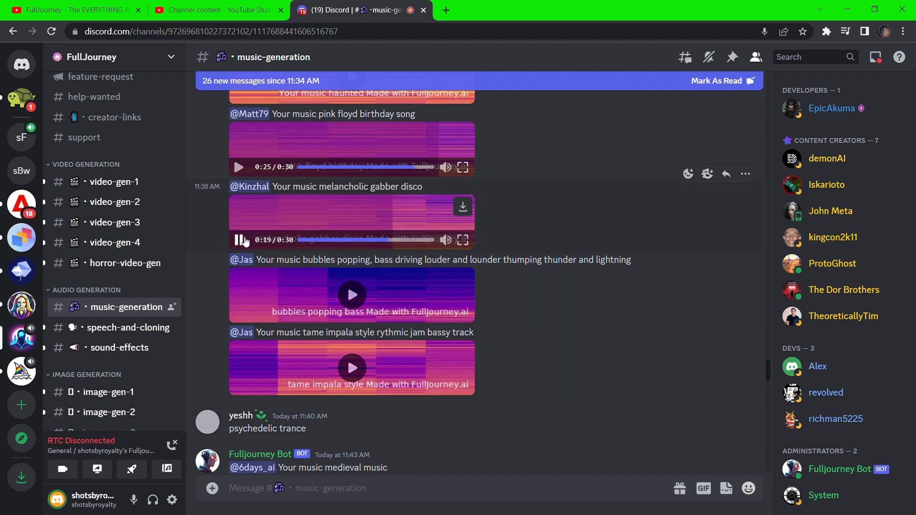
scroll(down, 3)
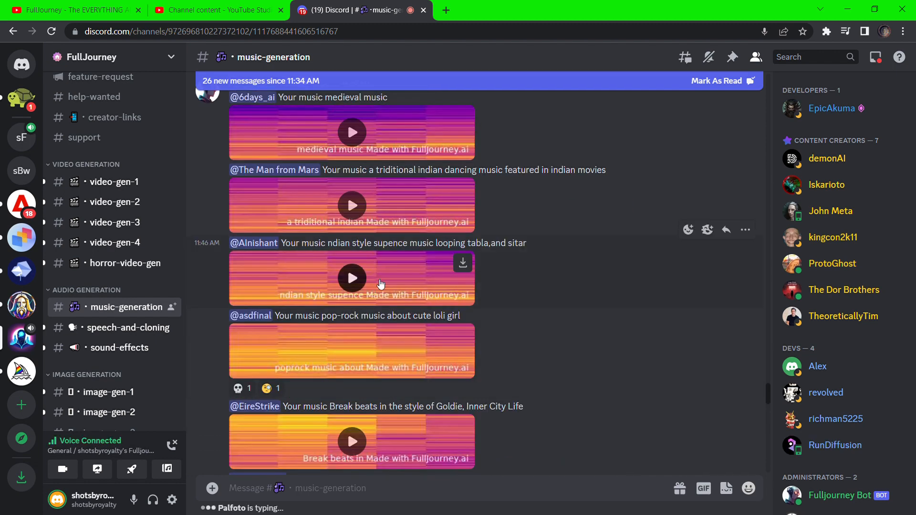
click(352, 351)
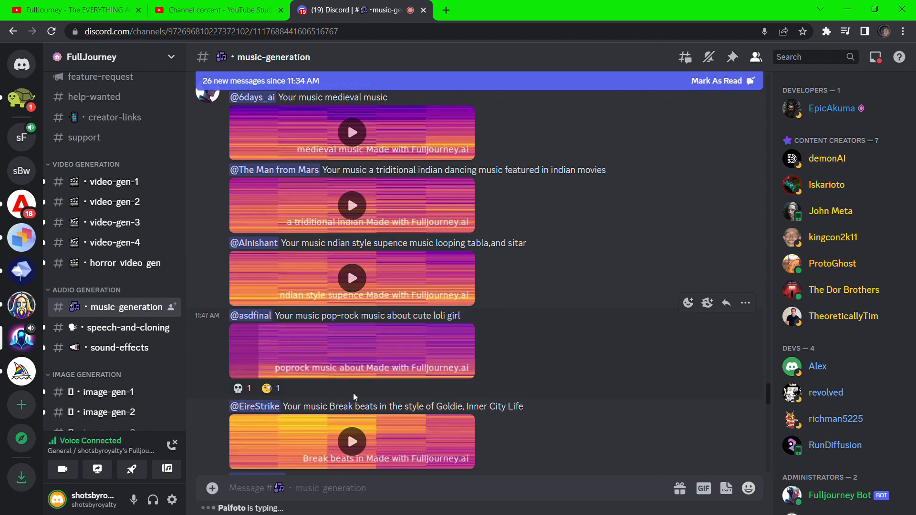
mouse_move(188, 240)
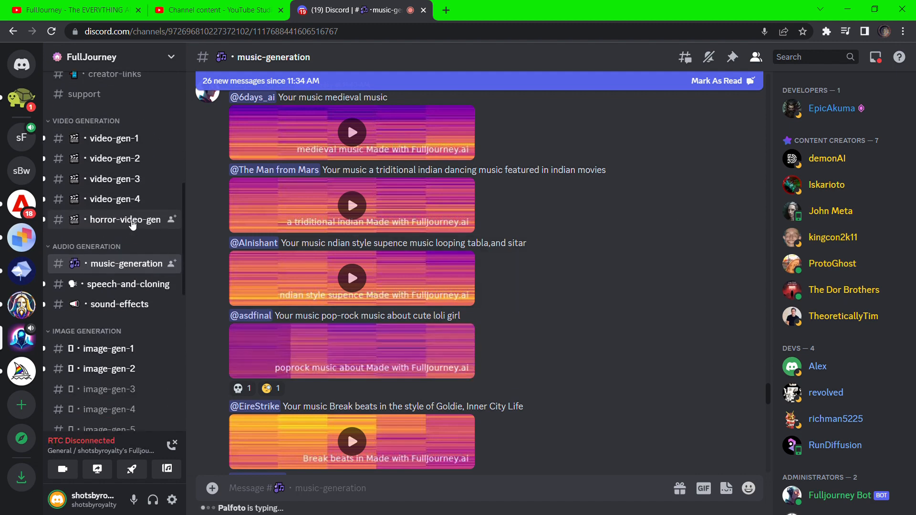
Preview the /music command, then return to the #audio-commands guide.
text(/mus)
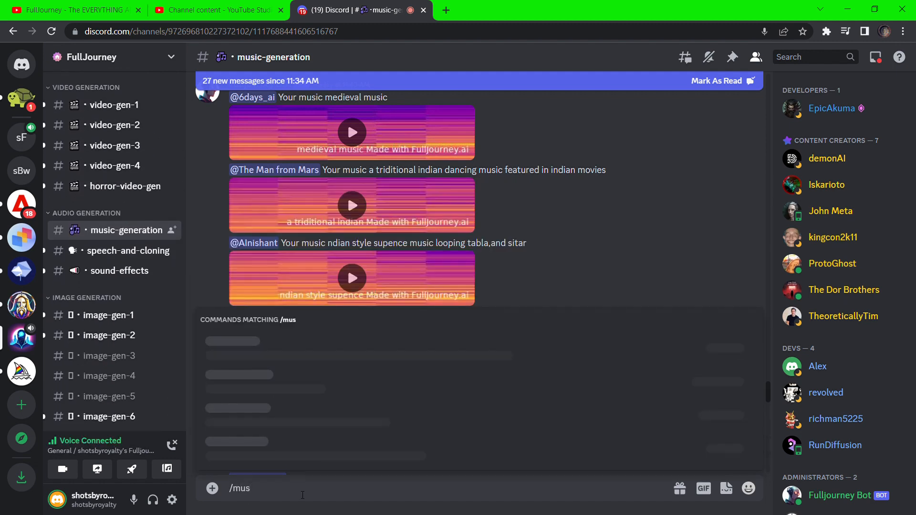
text(ic)
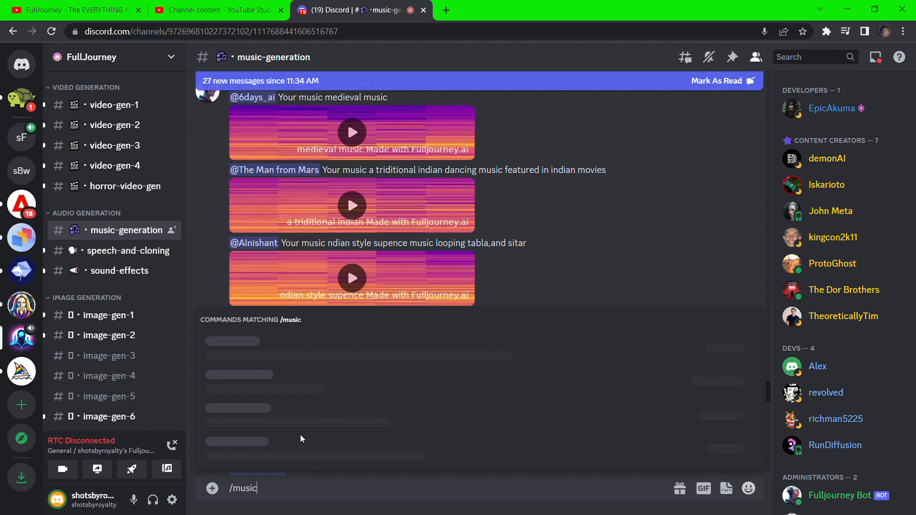
click(106, 235)
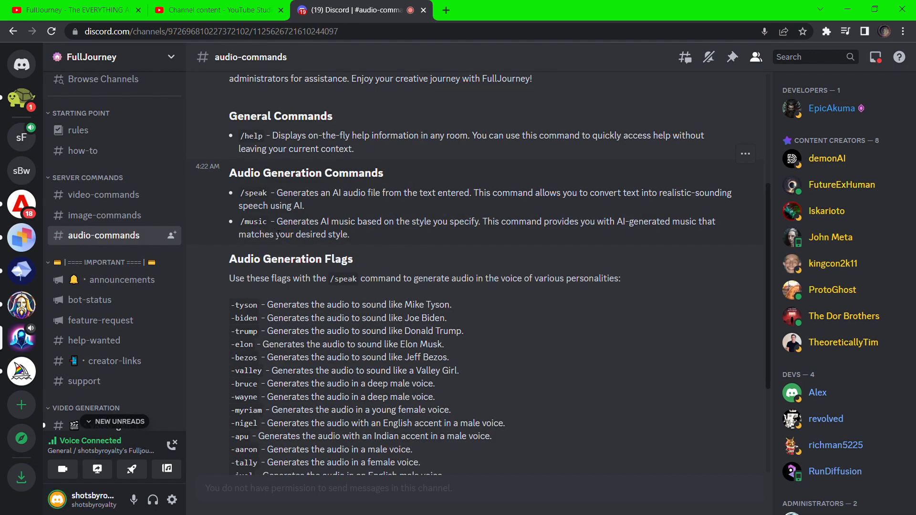
Browse #speech-and-cloning's AI Speak clips such as -trump and -biden.
click(123, 215)
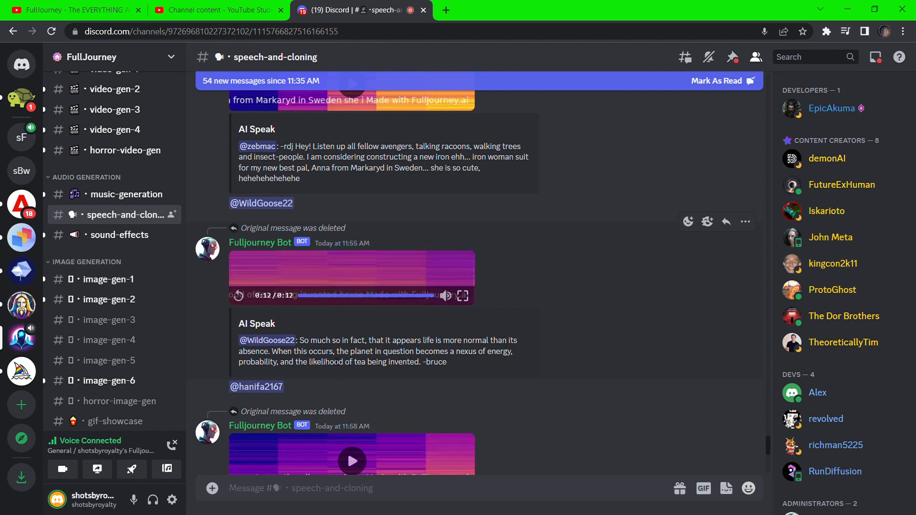
scroll(down, 3)
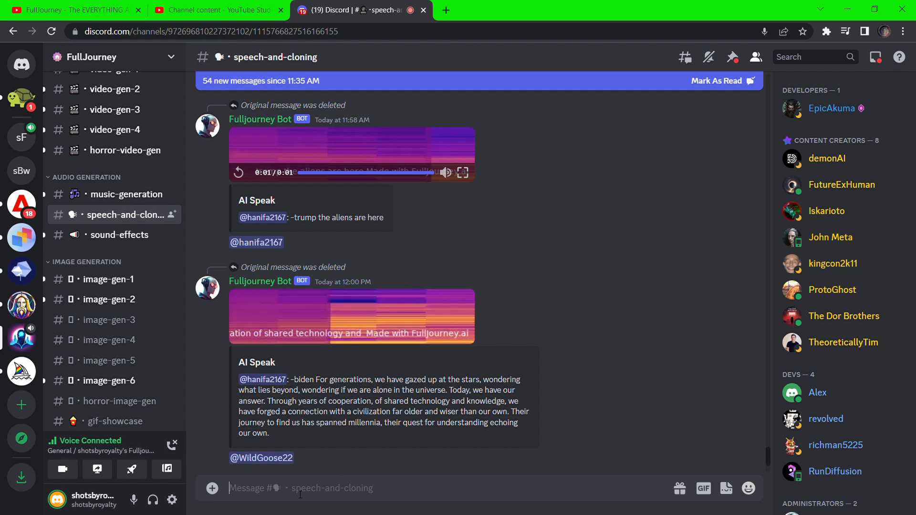
Preview /speak, check the image and video command guides, then go to #deepfake-gen.
text(/)
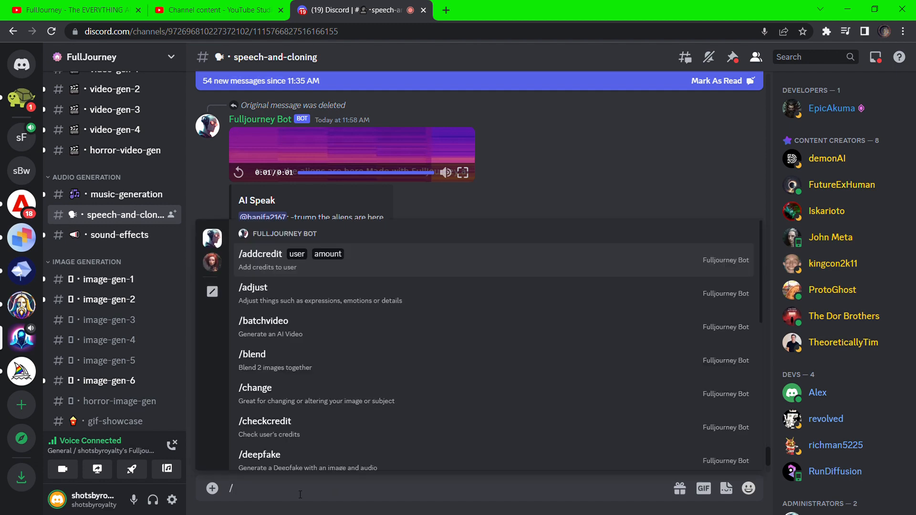
text(spe)
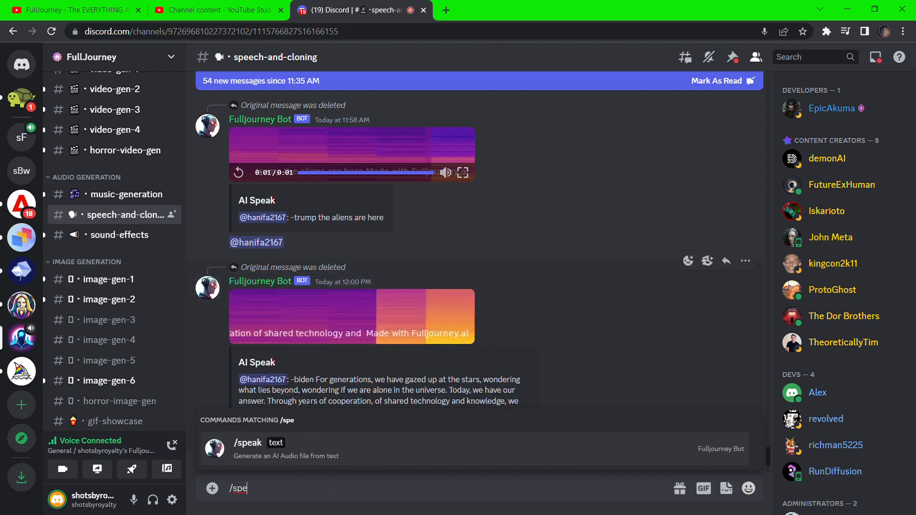
click(248, 442)
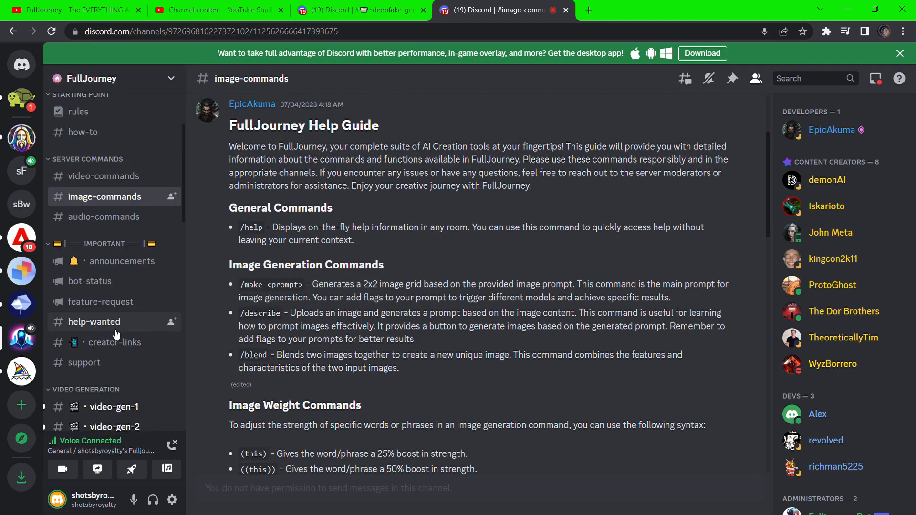
click(105, 176)
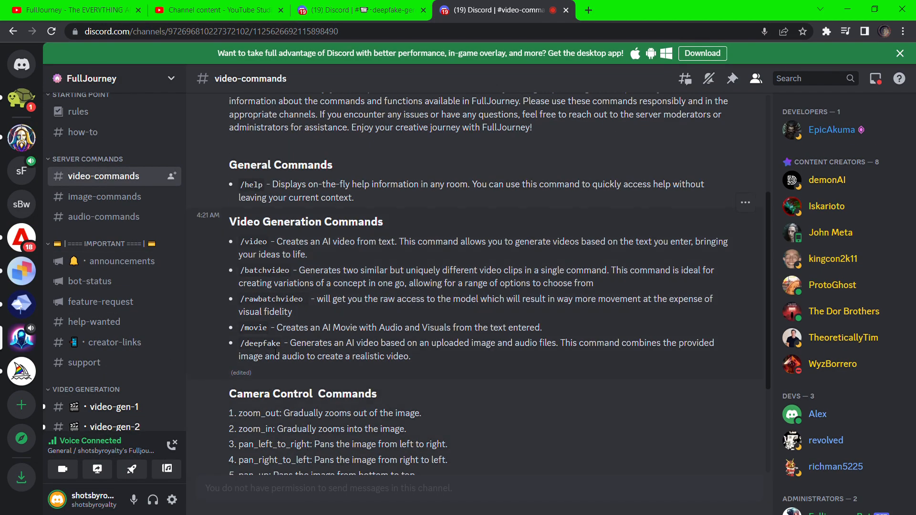
click(356, 10)
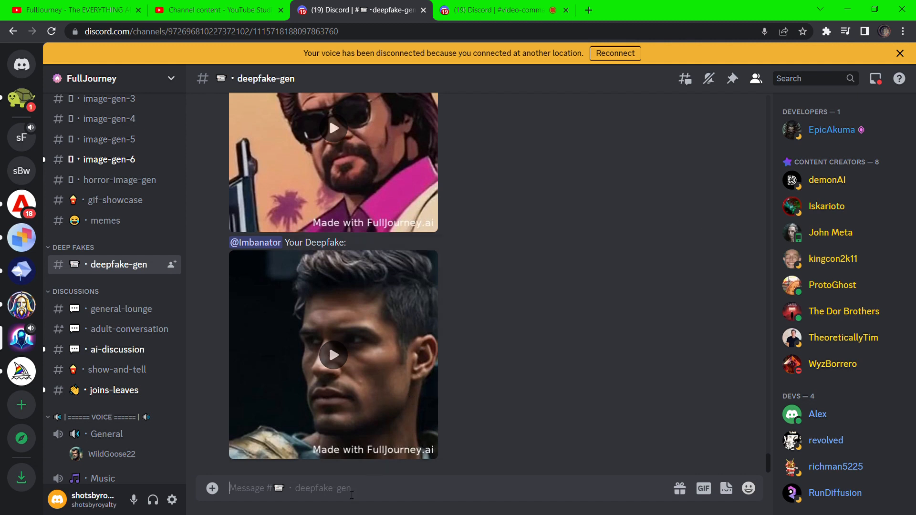
Preview /deepfake, play the blond mustached man deepfake video, then move to #image-gen-1.
text(/deep)
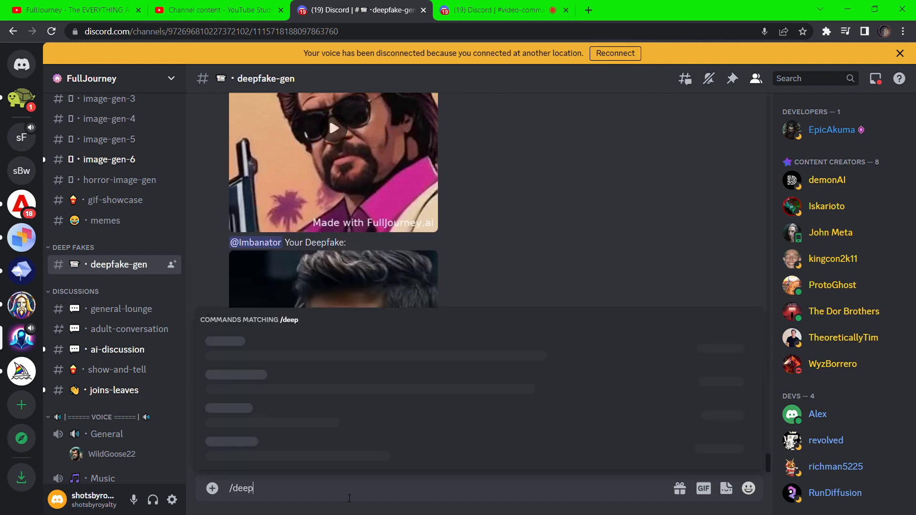
text(fake)
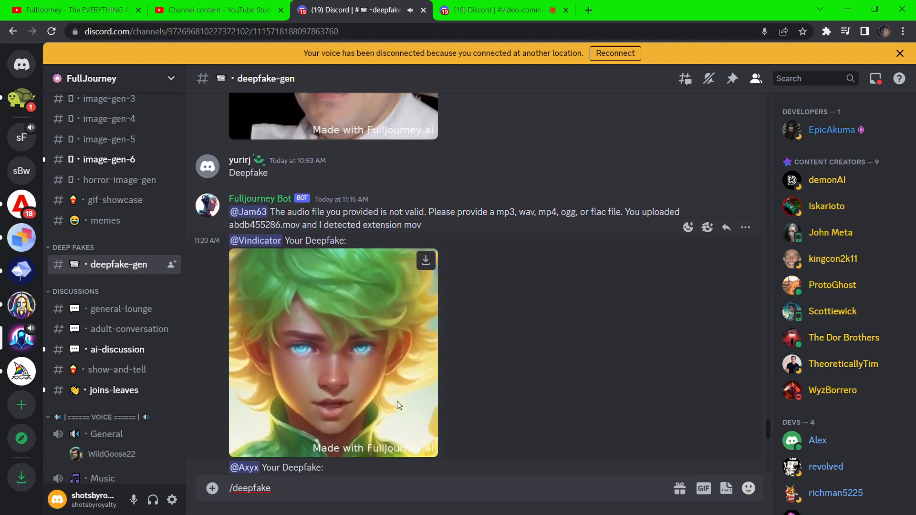
scroll(down, 3)
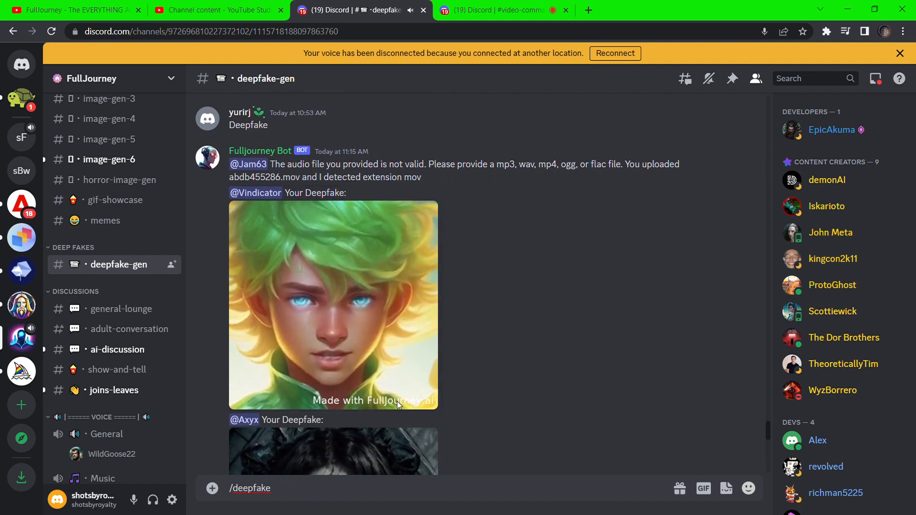
scroll(down, 3)
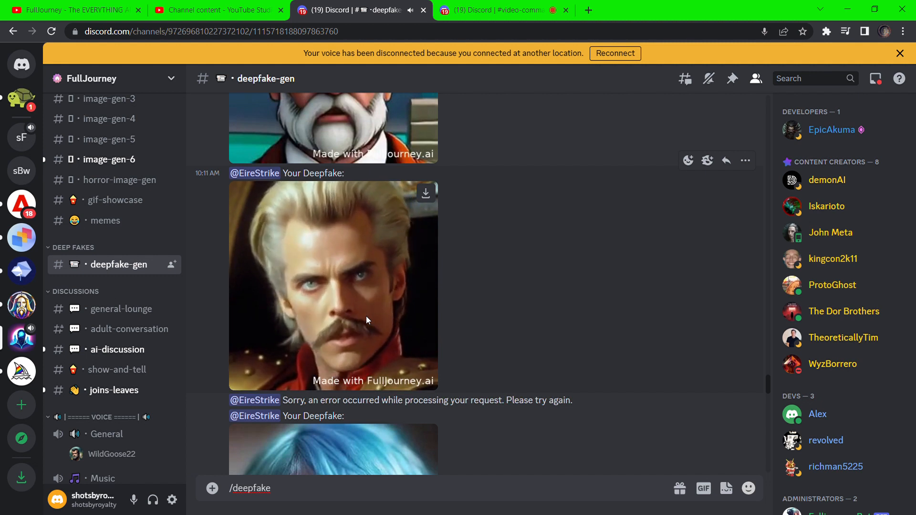
scroll(up, 3)
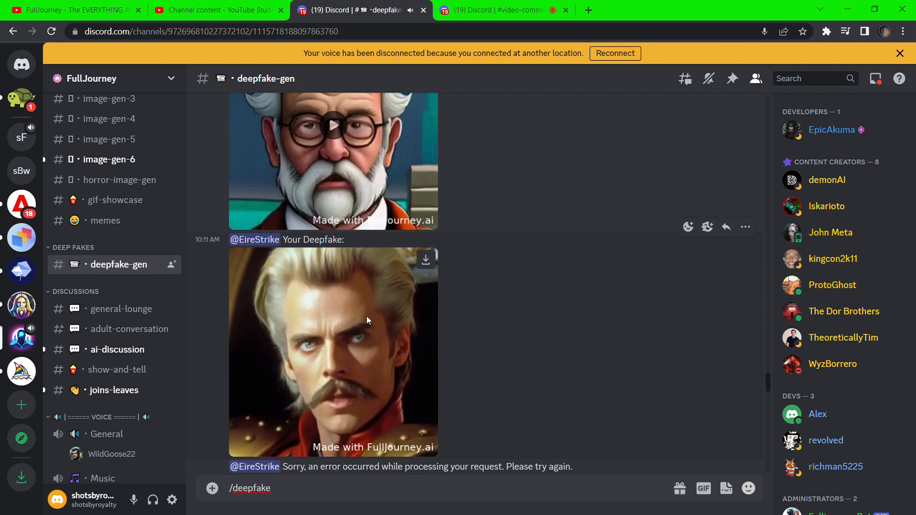
click(333, 352)
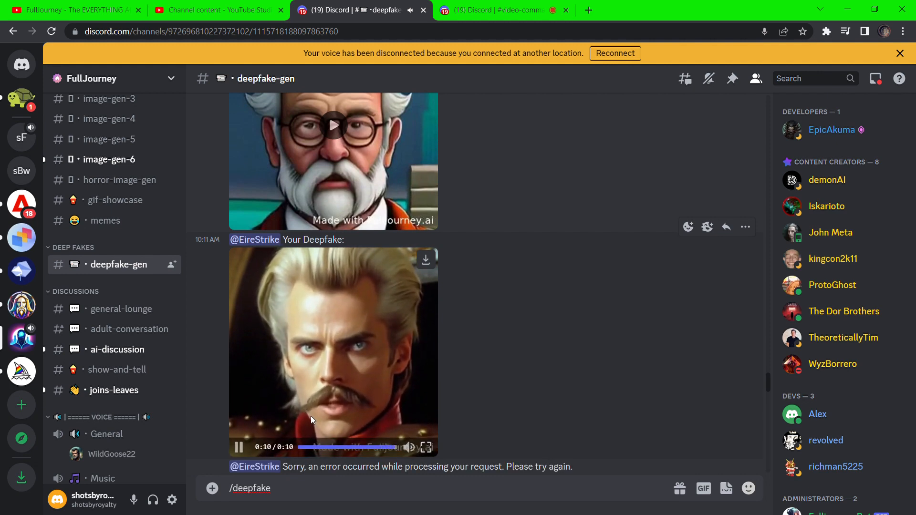
click(108, 256)
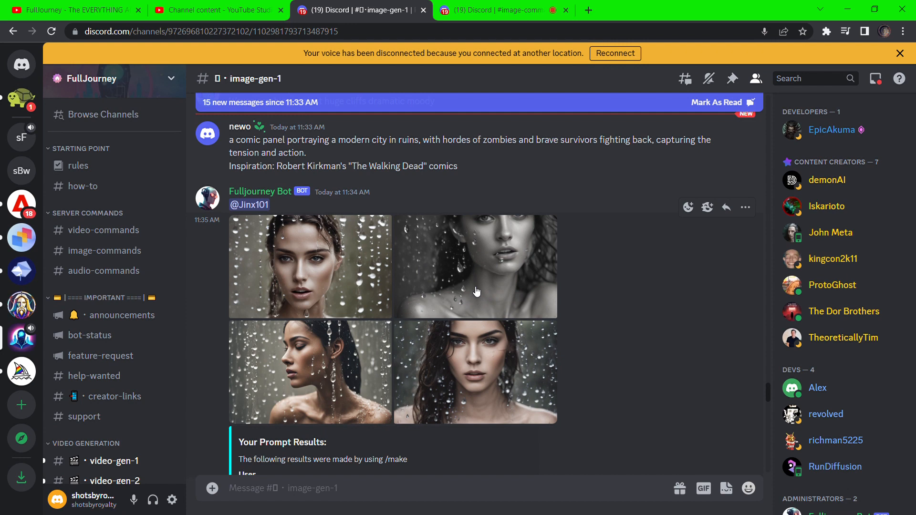
click(475, 290)
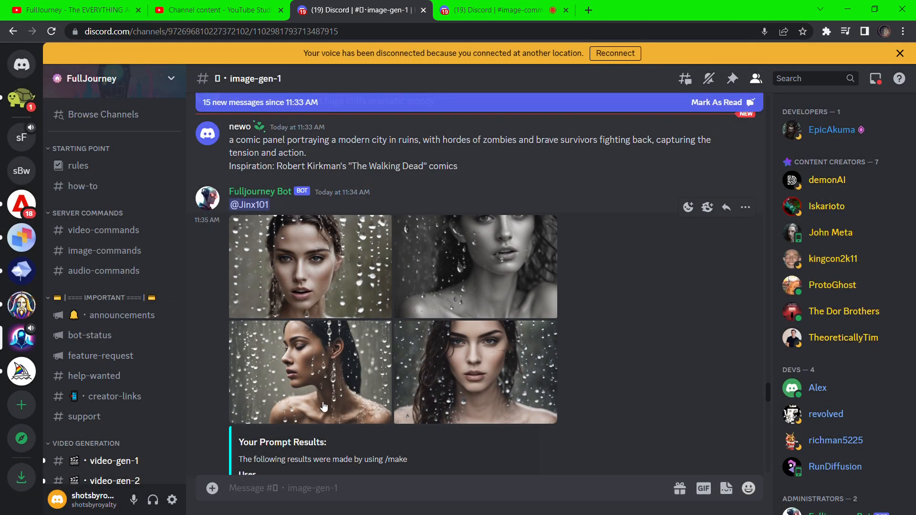
mouse_move(449, 330)
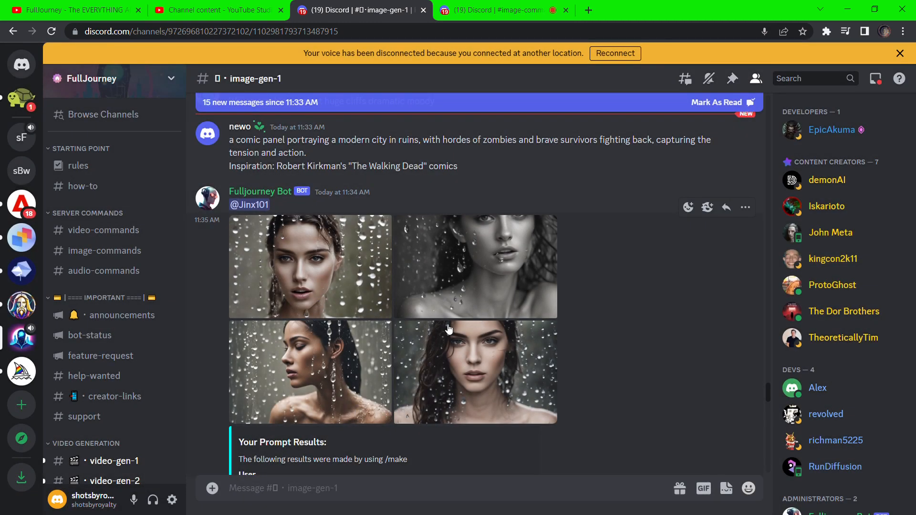
scroll(down, 3)
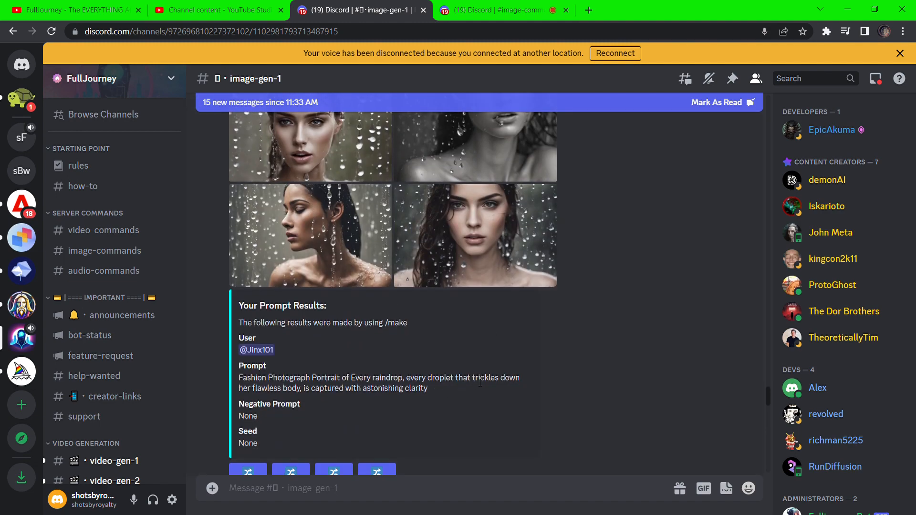
scroll(down, 3)
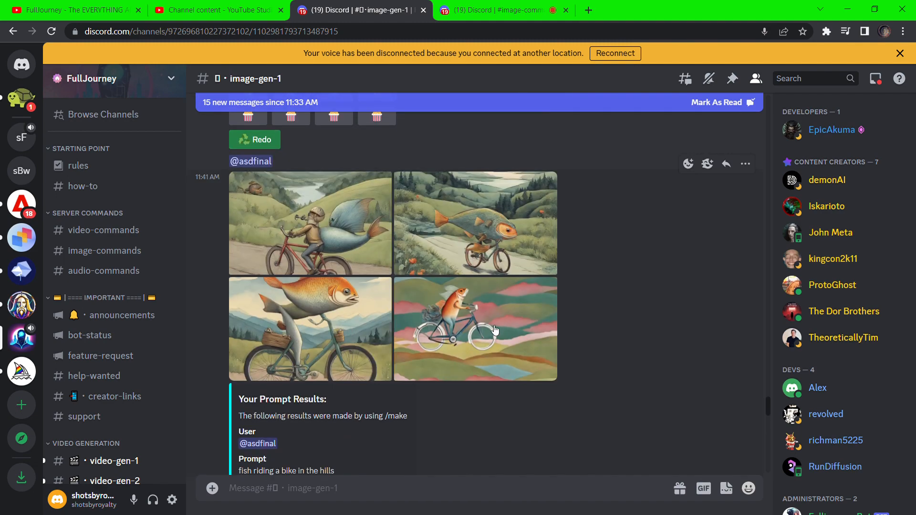